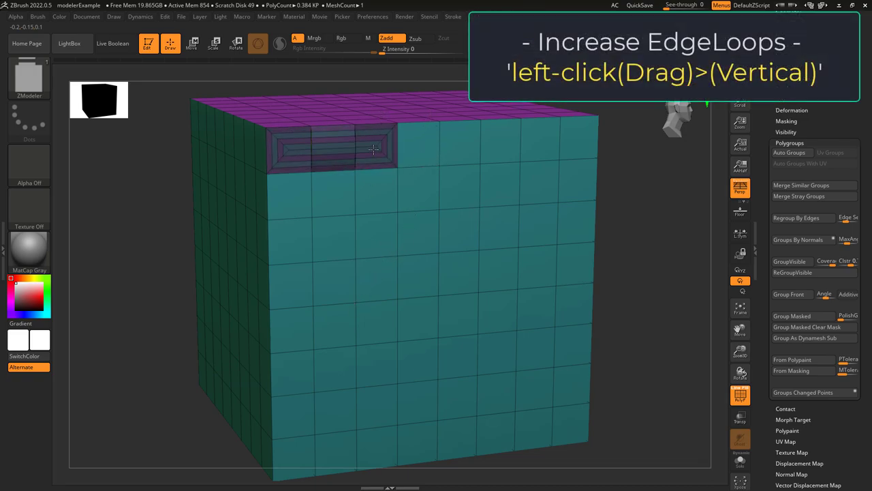
Step: Add extra edge loops to the inserted strip near the top of the cube's front face
drag(373, 149, 426, 213)
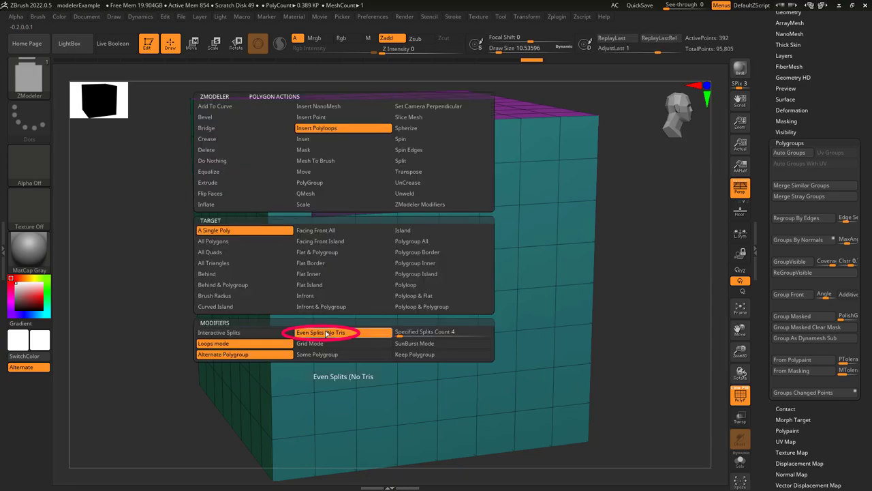
Step: Switch Insert Polyloops to Even Splits (No Tris) for the following insertions
click(317, 128)
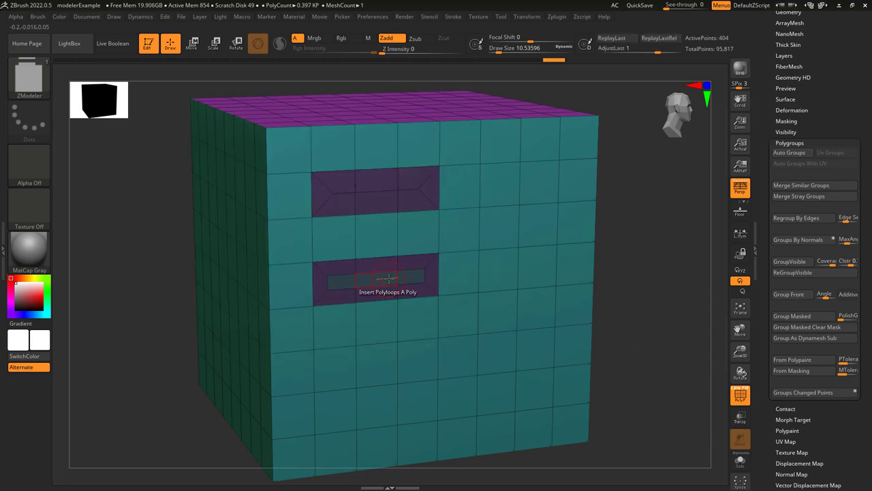
mouse_move(378, 354)
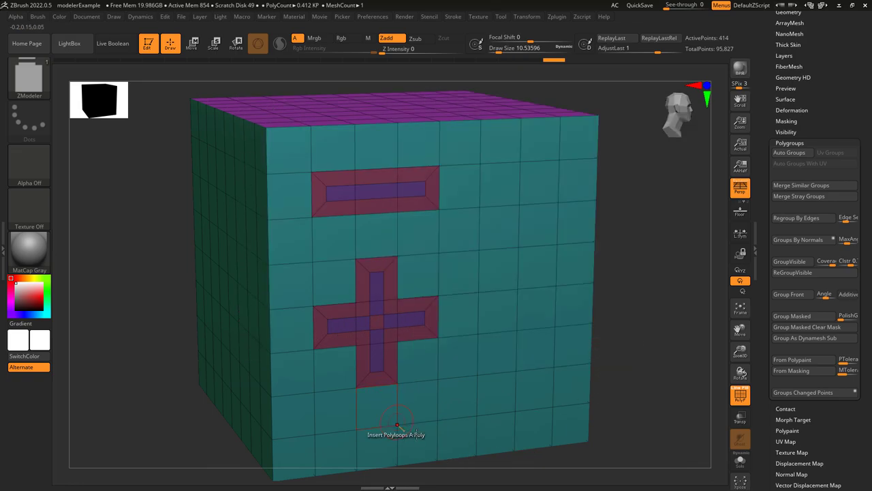
Step: Enable SunBurst Mode and insert radiating loops into the upper and lower cross-shaped regions
click(538, 309)
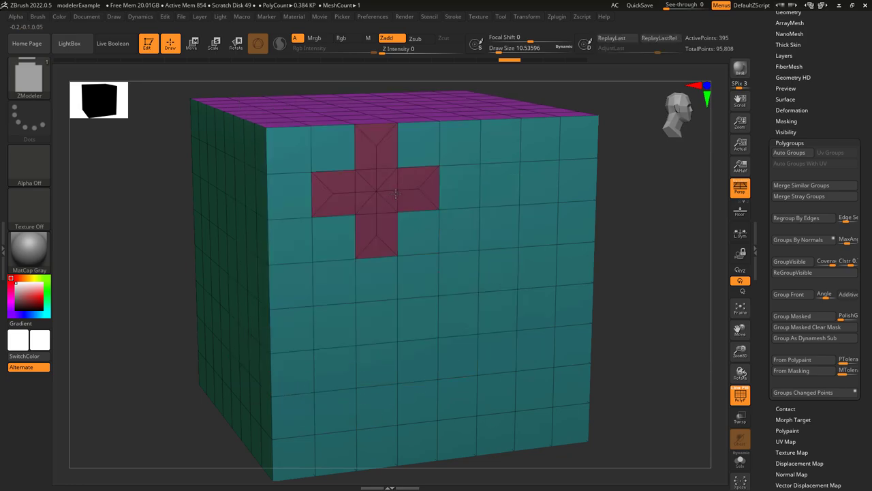
click(374, 191)
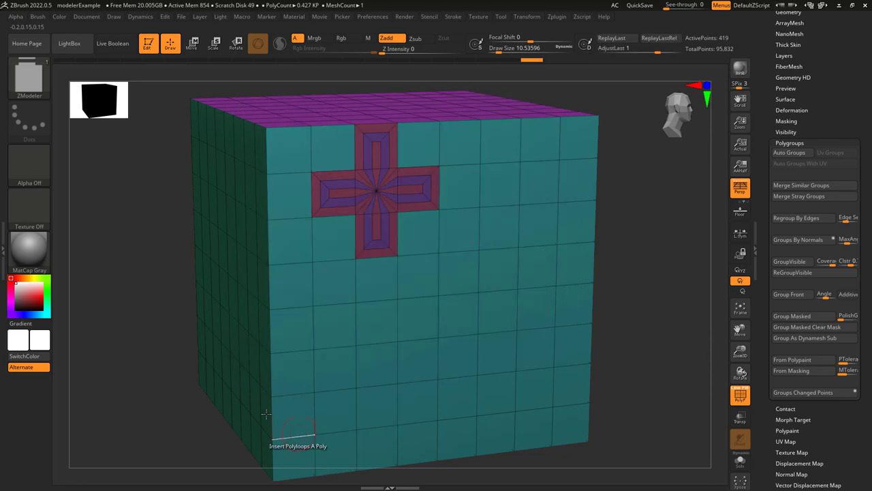
click(376, 365)
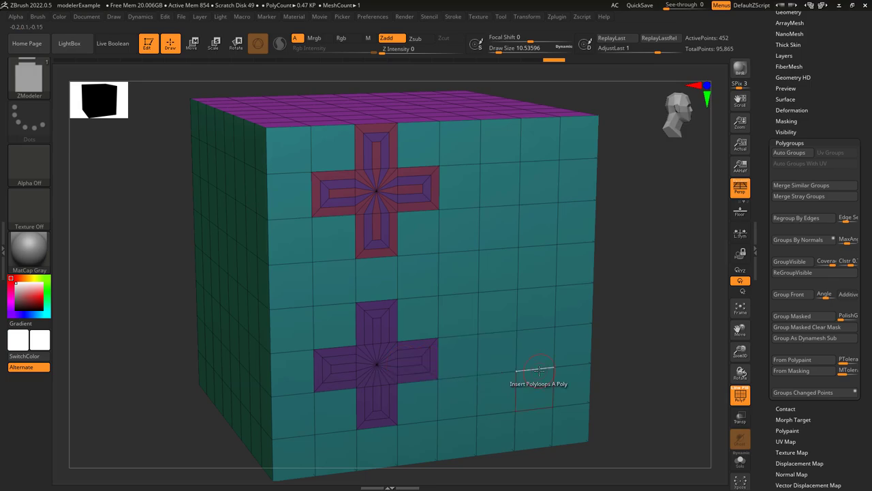